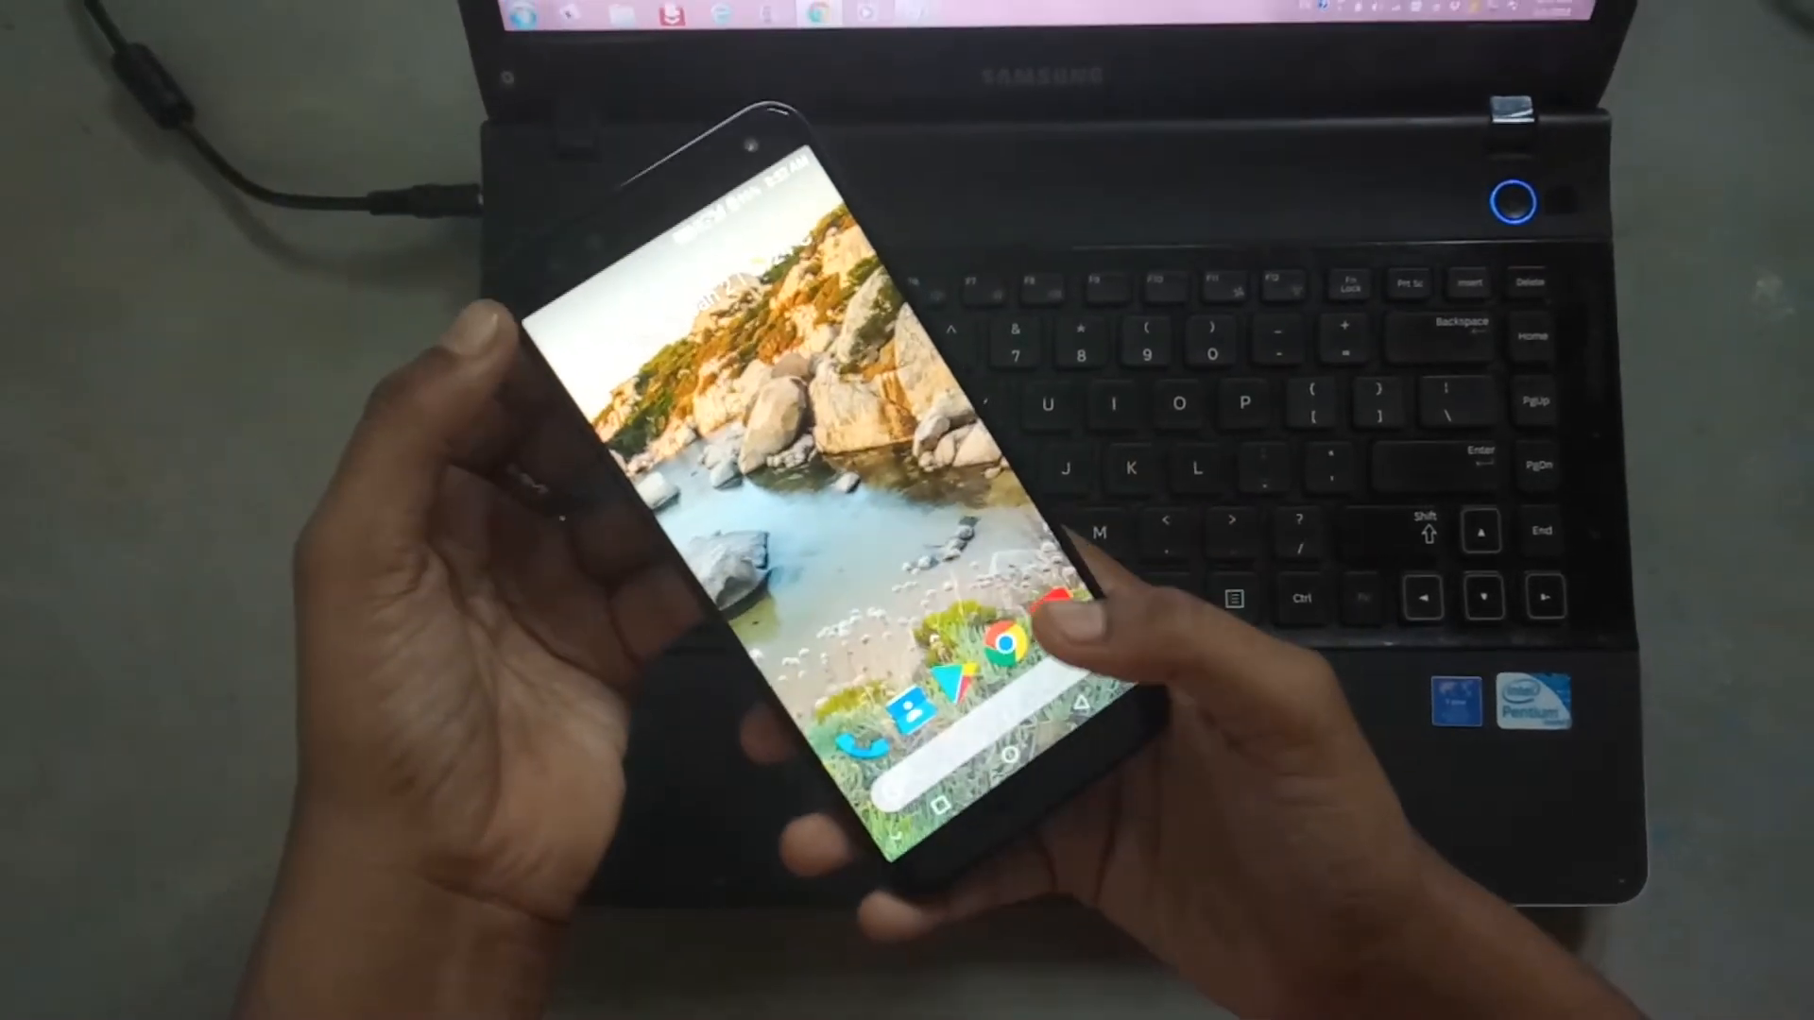
# Launch Chrome from the home screen dock to show its new tab page
pyautogui.click(989, 643)
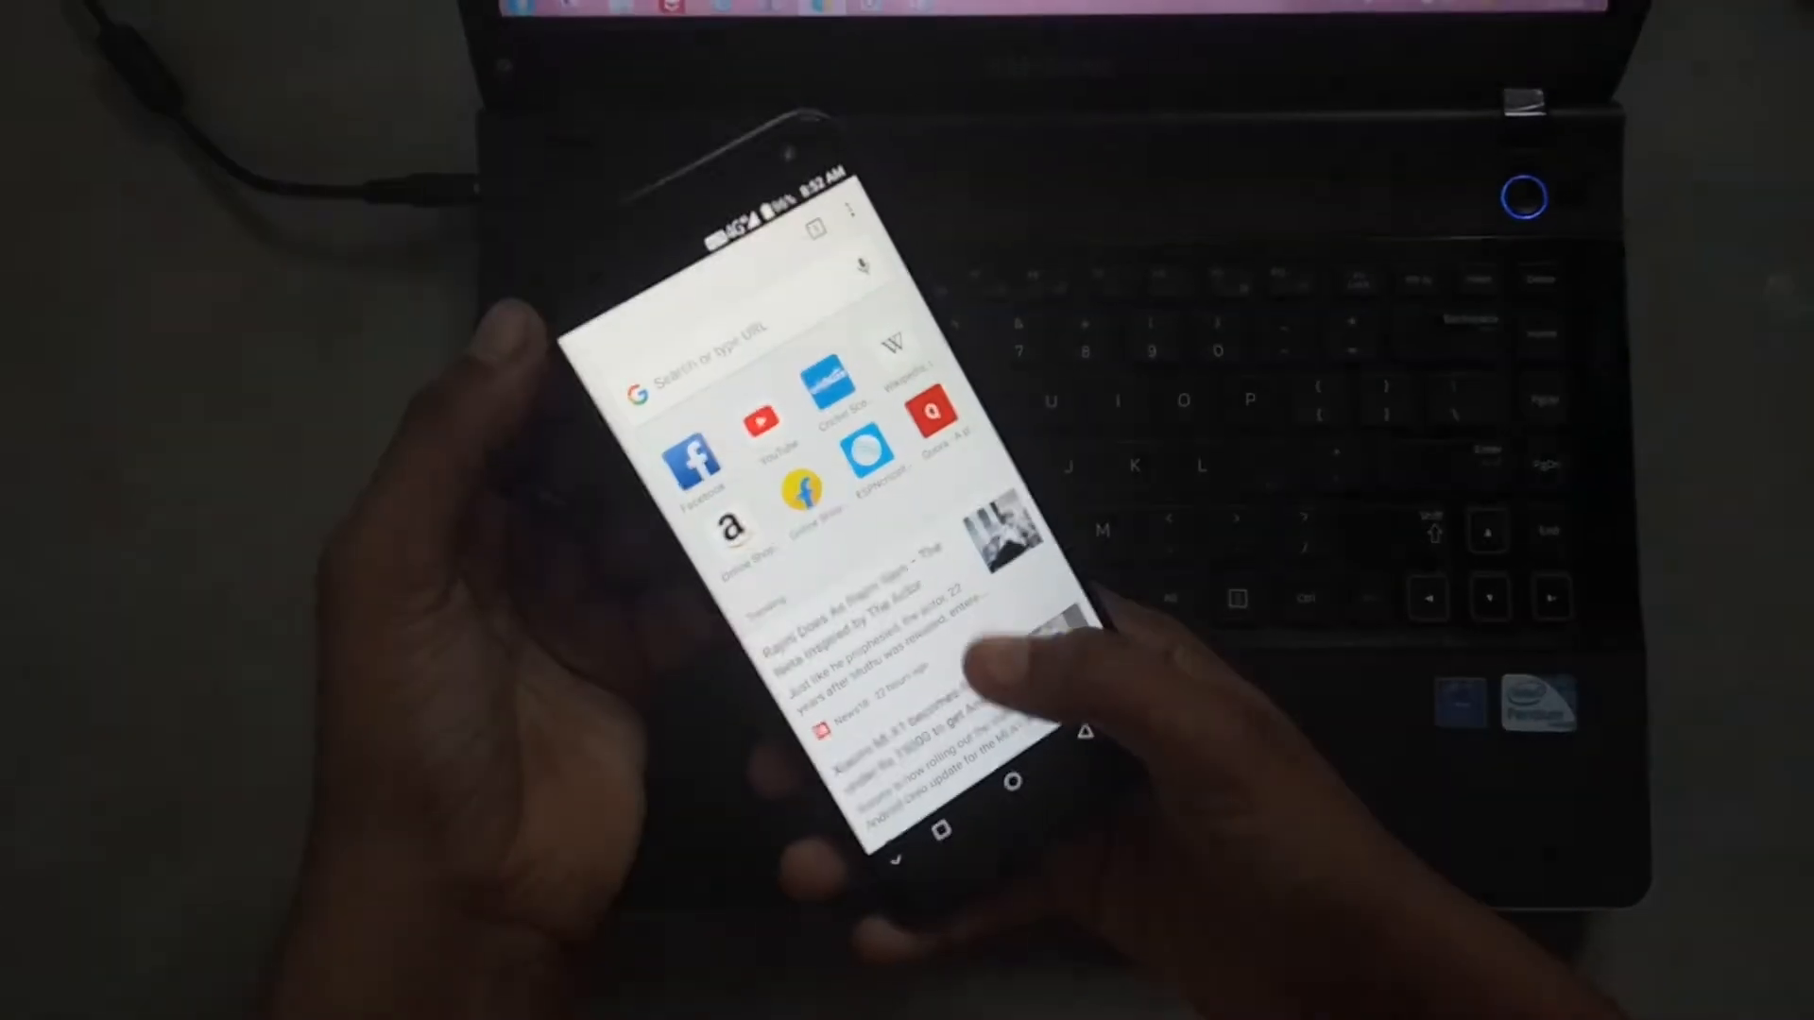